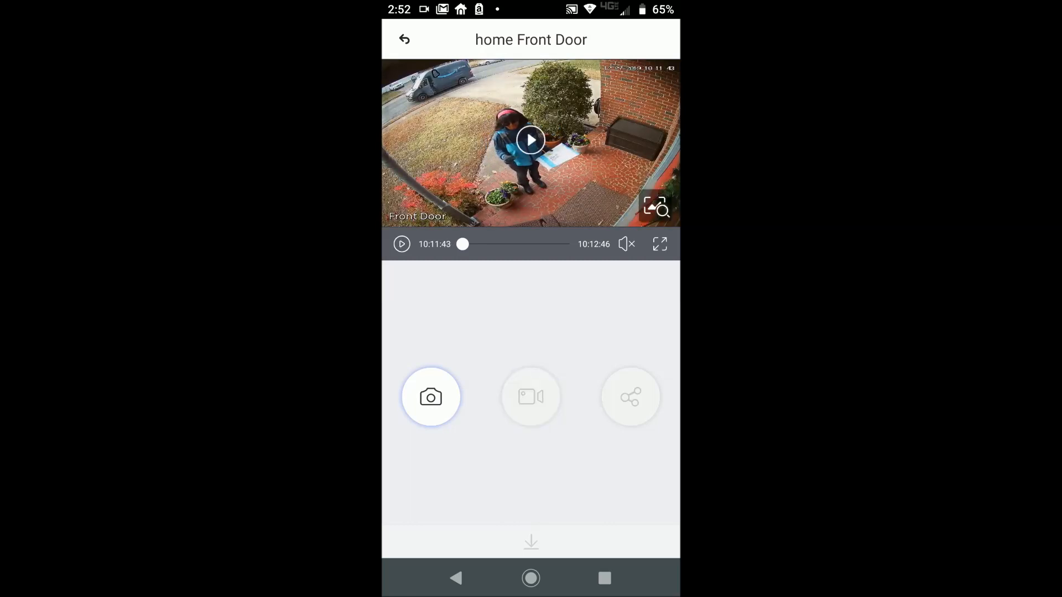
Return to the device list and open the home DVR's Device Settings
{"action": "left_click", "coordinate": [404, 40]}
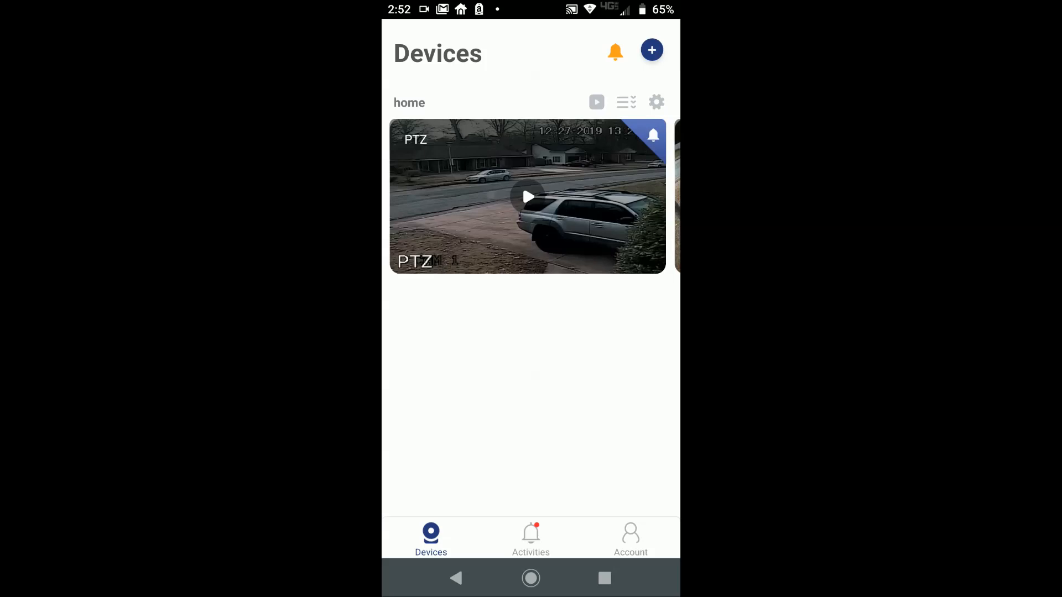
{"action": "left_click", "coordinate": [655, 102]}
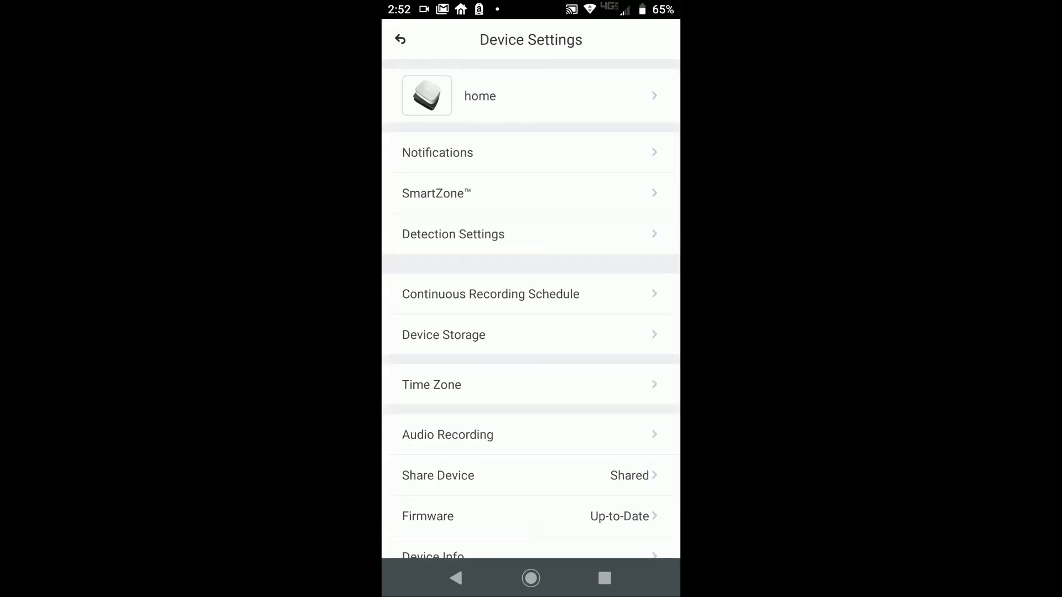
Go to Share Device and start adding a new share user
{"action": "scroll", "scroll_direction": "down", "scroll_amount": 3}
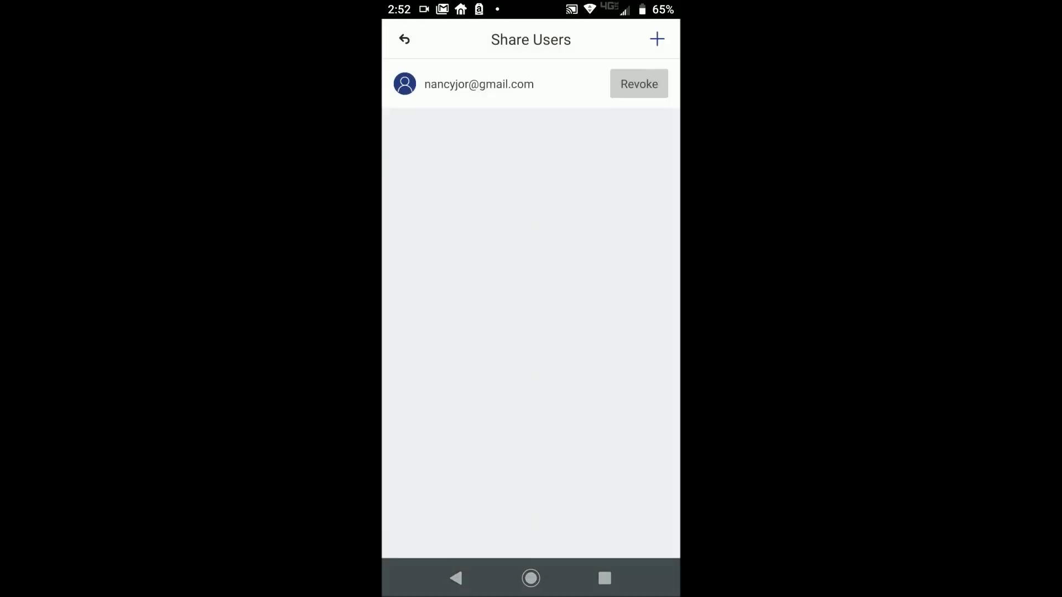
{"action": "left_click", "coordinate": [656, 39]}
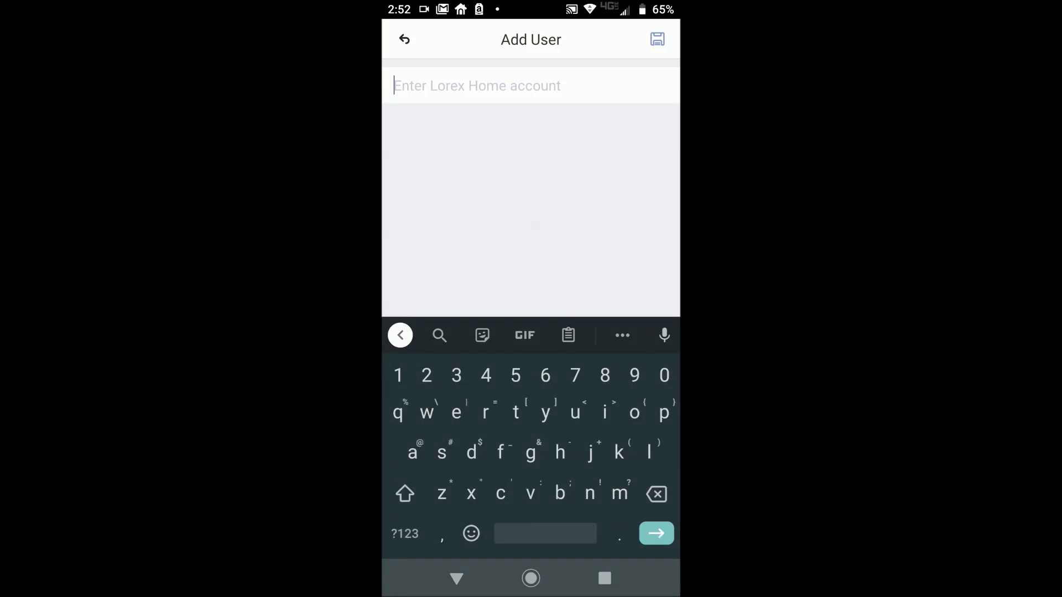
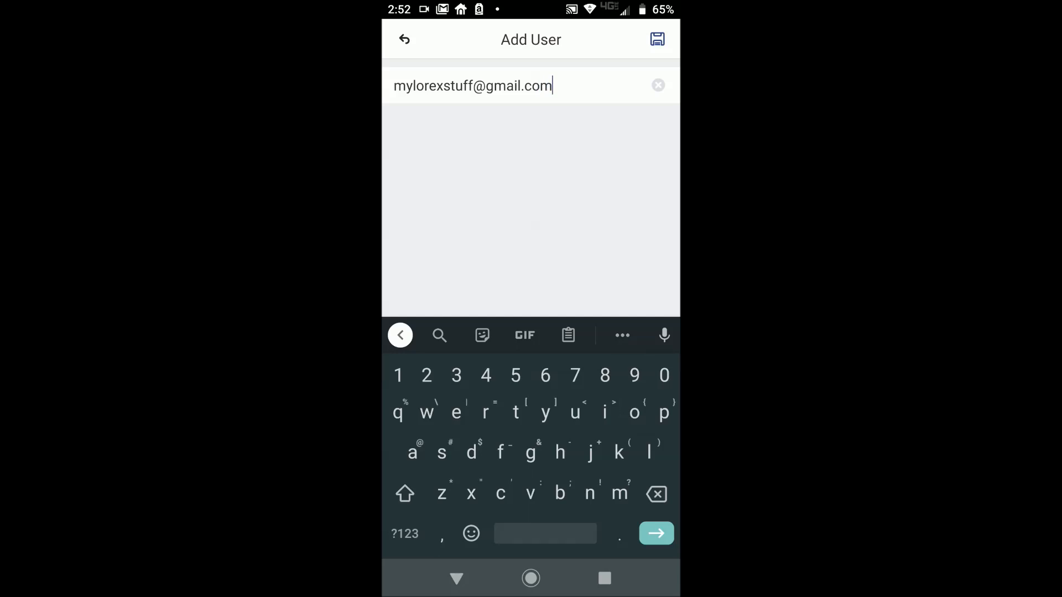
Share the DVR with the second account's Gmail address, confirm, and return to Device Settings
{"action": "left_click", "coordinate": [656, 40]}
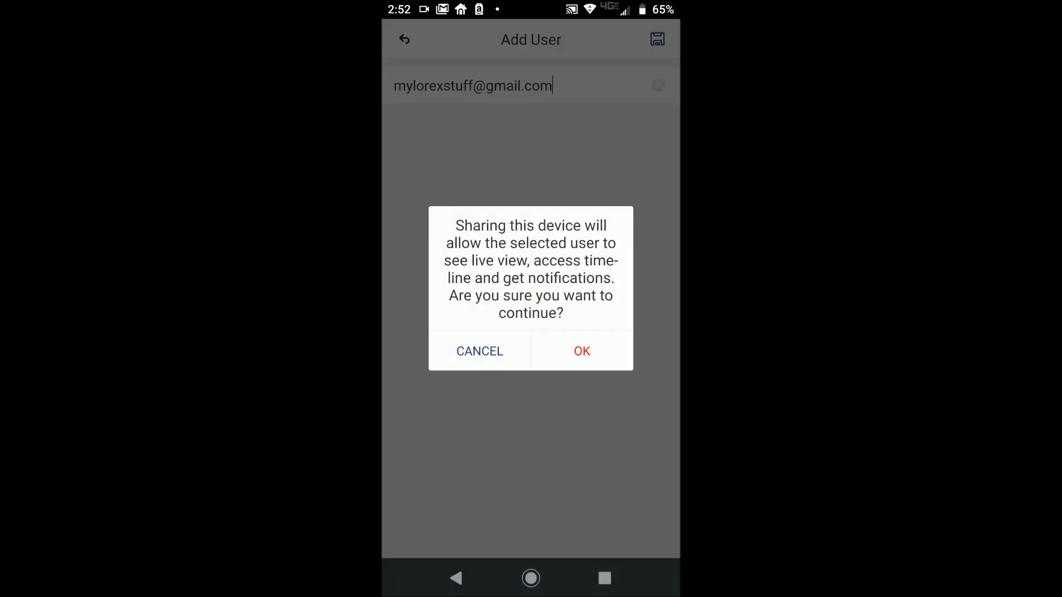
{"action": "left_click", "coordinate": [581, 351]}
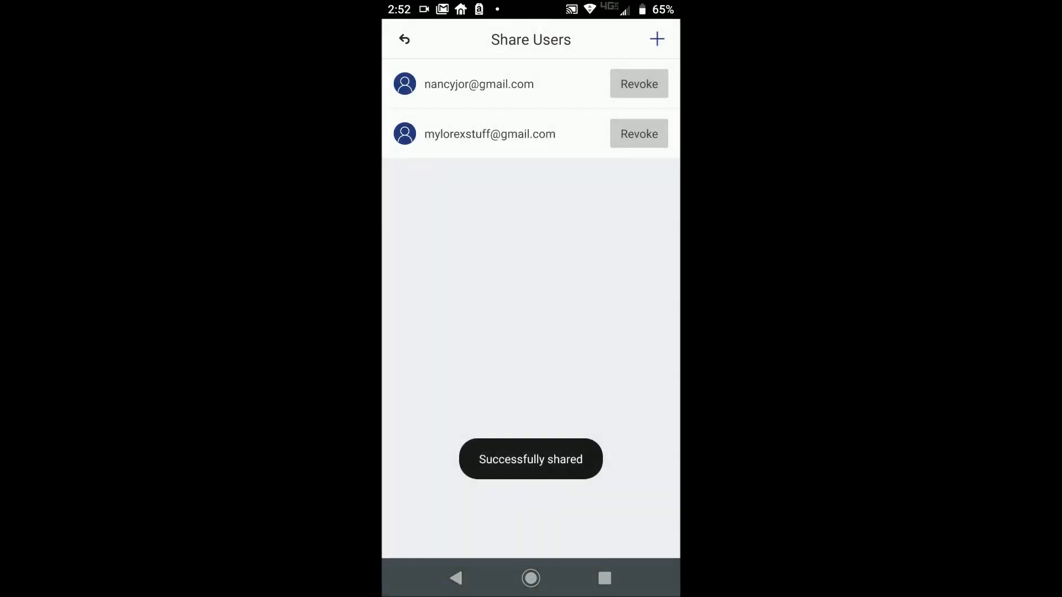
{"action": "left_click", "coordinate": [399, 40]}
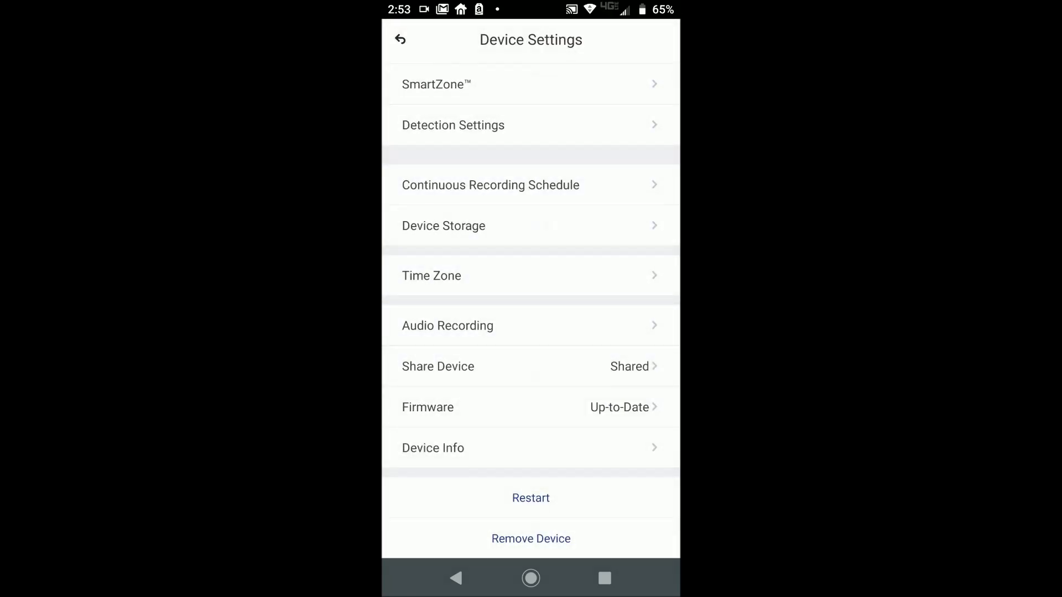
Leave Device Settings so the secondary phone can view the shared DVR
{"action": "left_click", "coordinate": [529, 578]}
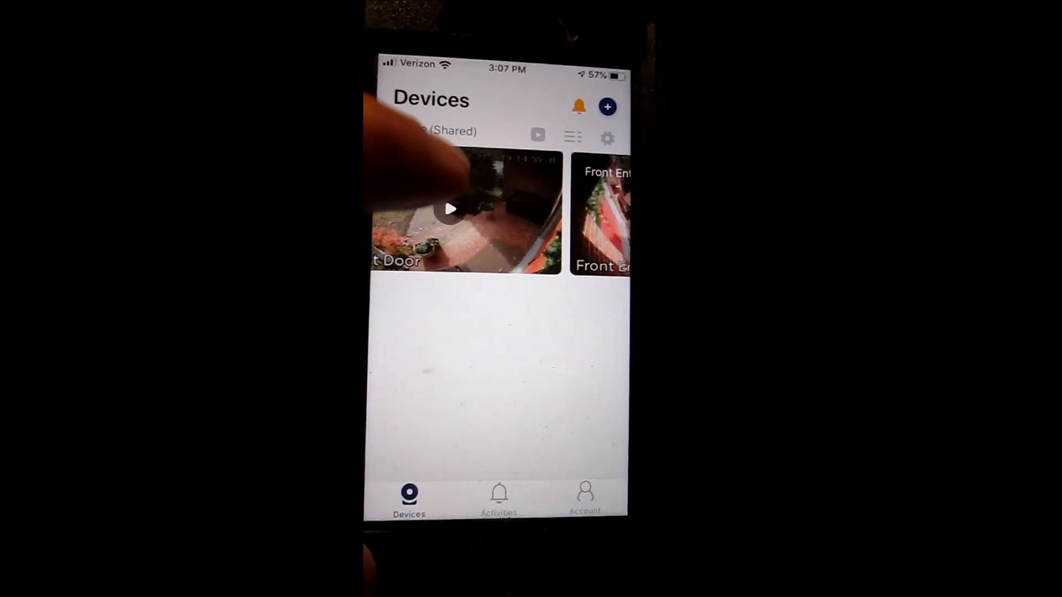
View the Front Door camera live, then switch to the Activities alerts list
{"action": "left_click", "coordinate": [460, 210]}
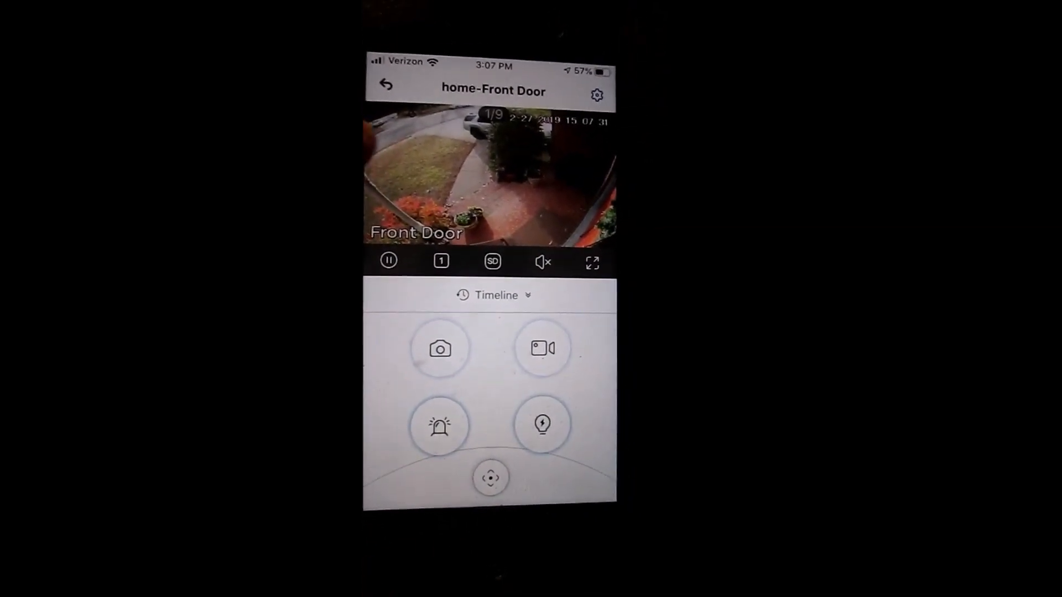
{"action": "left_click", "coordinate": [386, 87]}
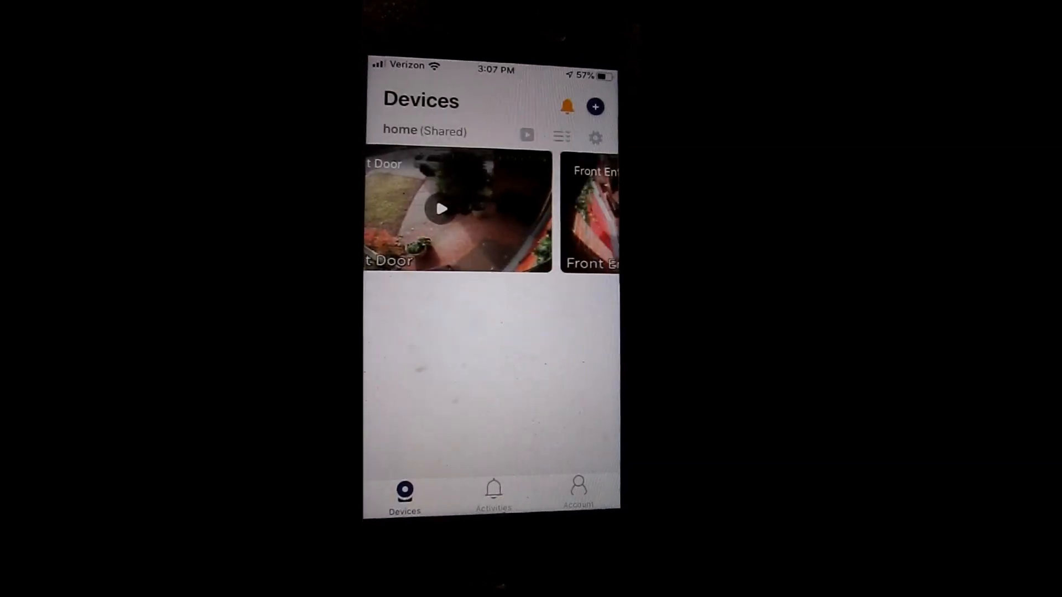
{"action": "left_click", "coordinate": [493, 488]}
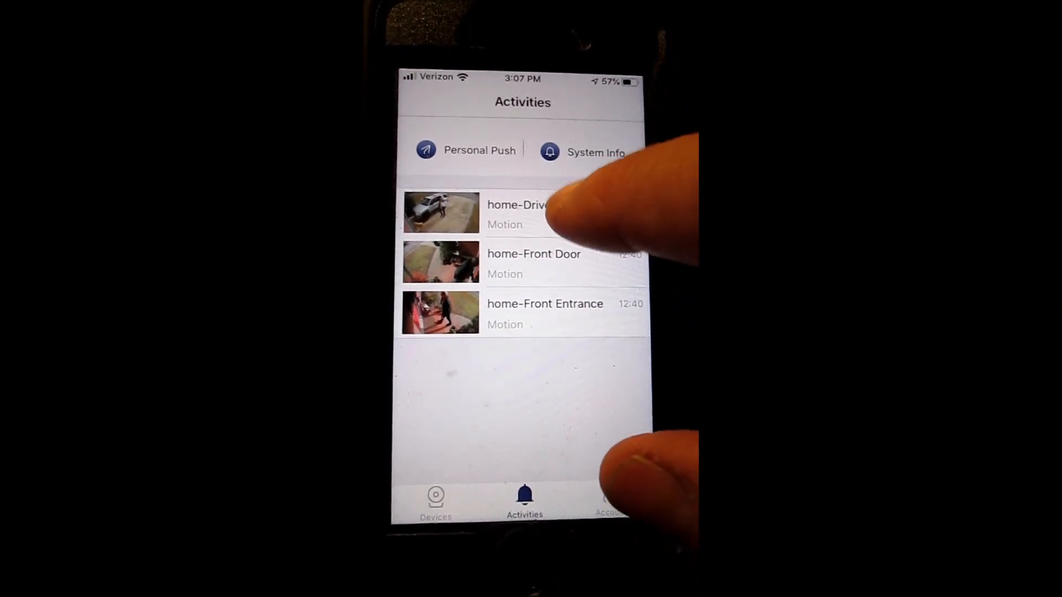
Play the Driveway motion clip, review the day's Driveway events, and return to Devices
{"action": "left_click", "coordinate": [518, 212]}
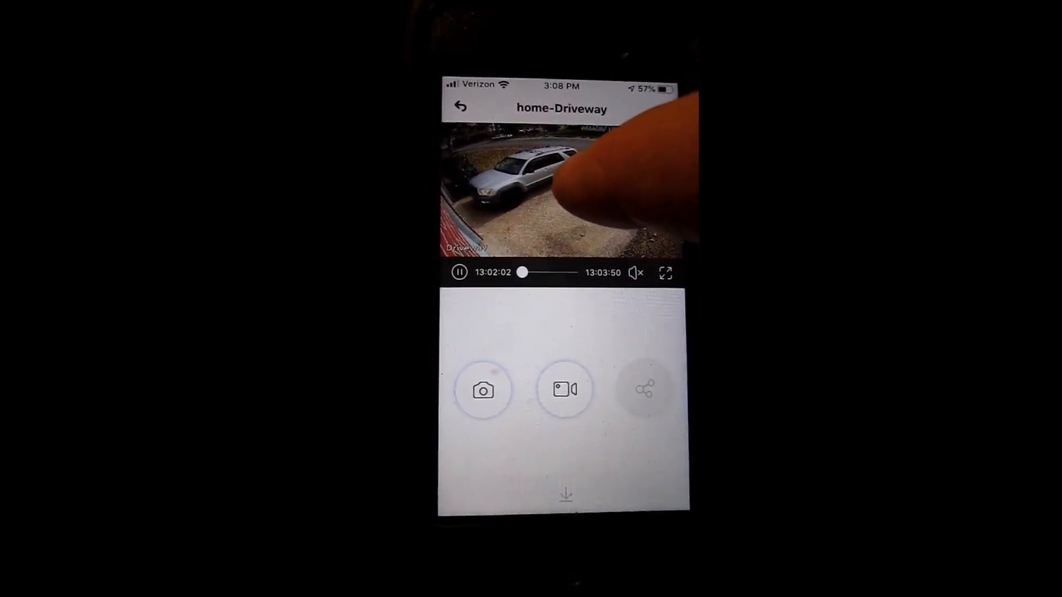
{"action": "left_click", "coordinate": [460, 107]}
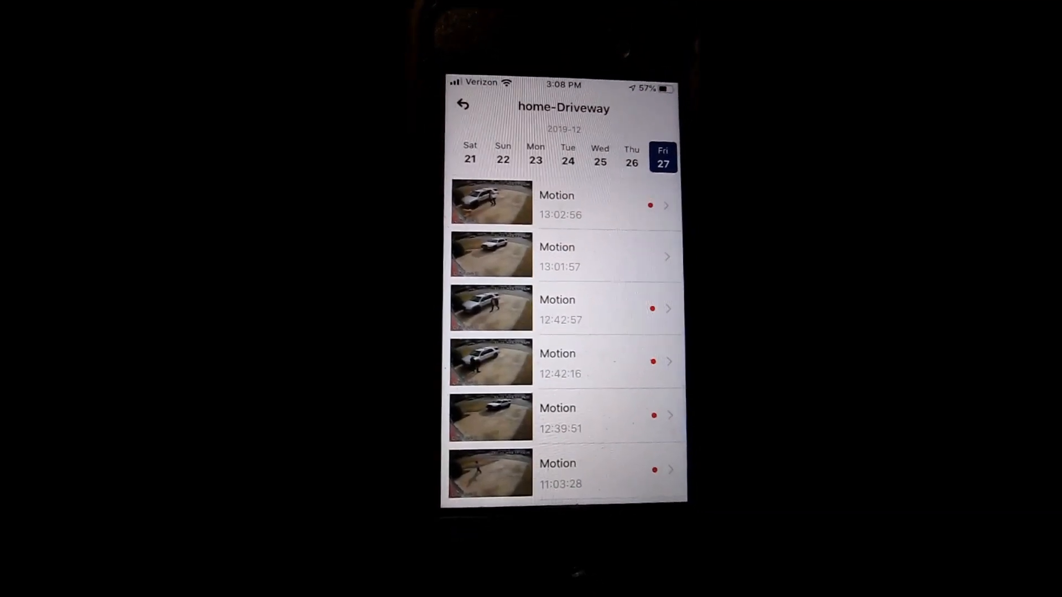
{"action": "left_click", "coordinate": [462, 105]}
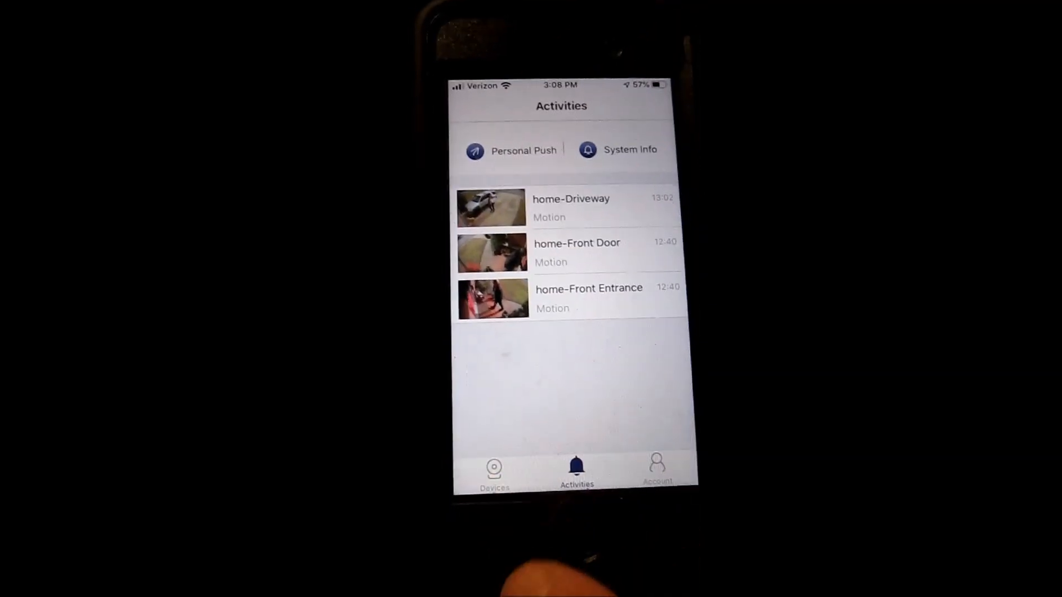
{"action": "left_click", "coordinate": [494, 471]}
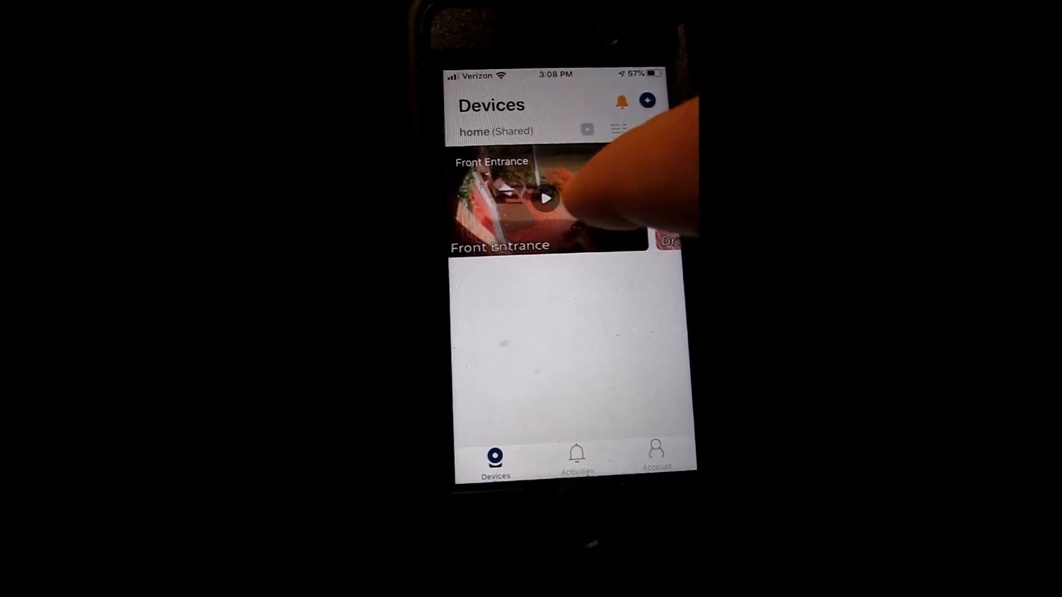
View Front Entrance, scrub its timeline back to about 12:40, then return to Activities
{"action": "left_click", "coordinate": [546, 198]}
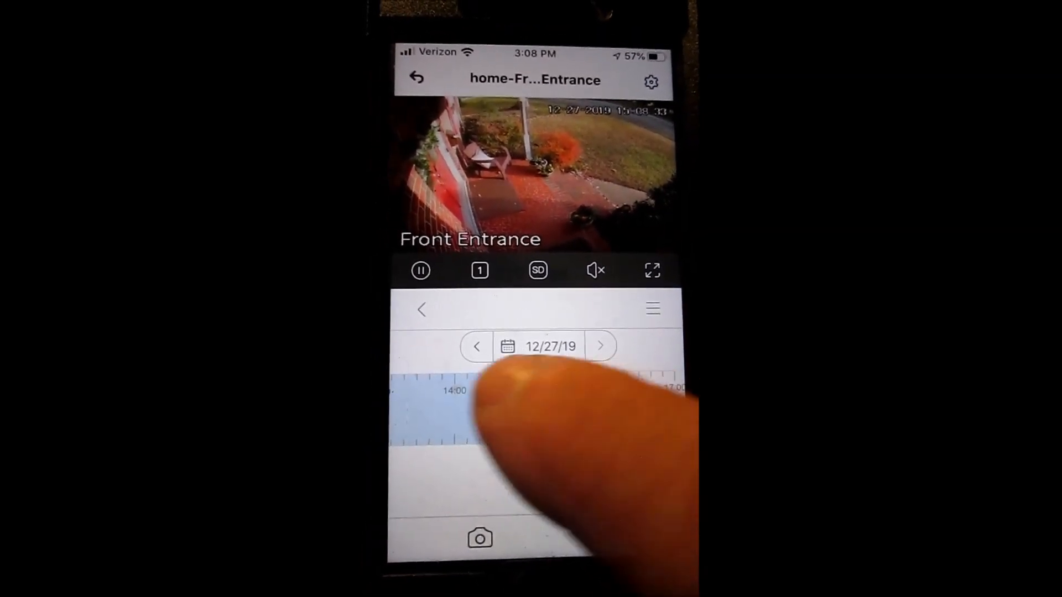
{"action": "left_click_drag", "start_coordinate": [488, 400], "coordinate": [548, 406]}
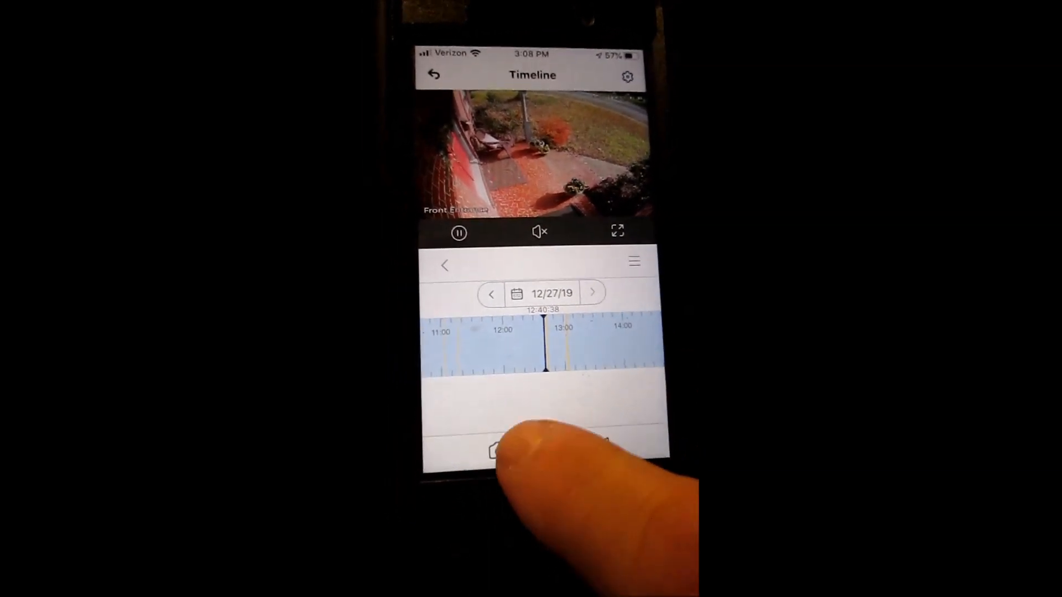
{"action": "left_click", "coordinate": [432, 74]}
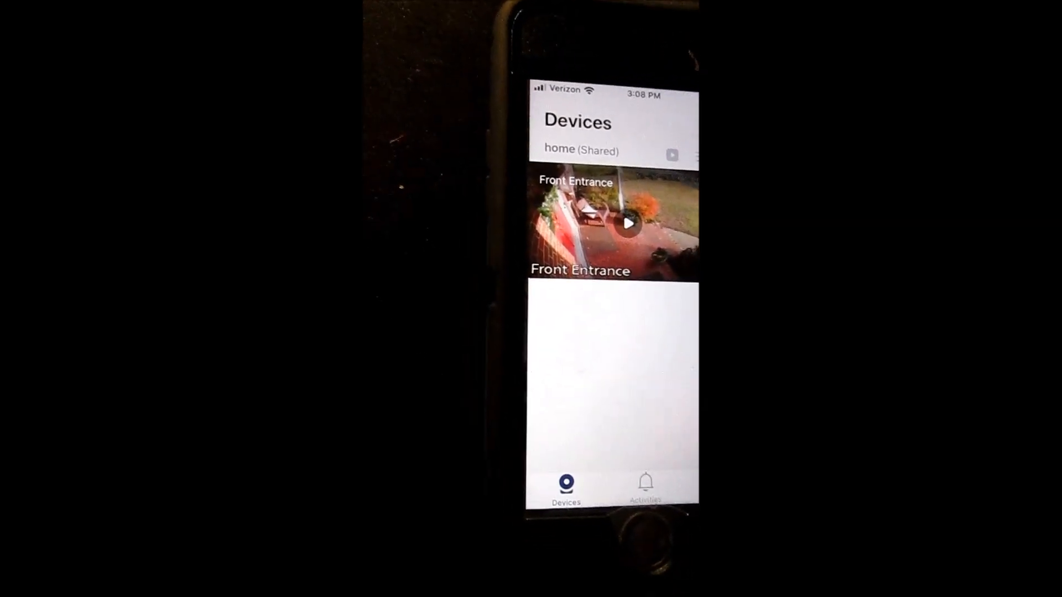
{"action": "left_click", "coordinate": [644, 481]}
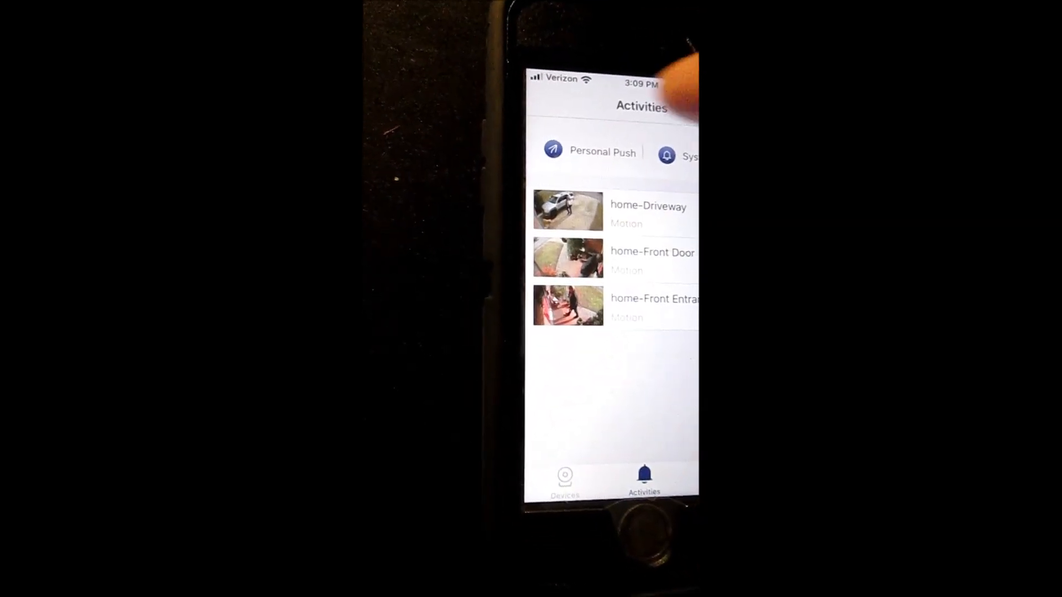